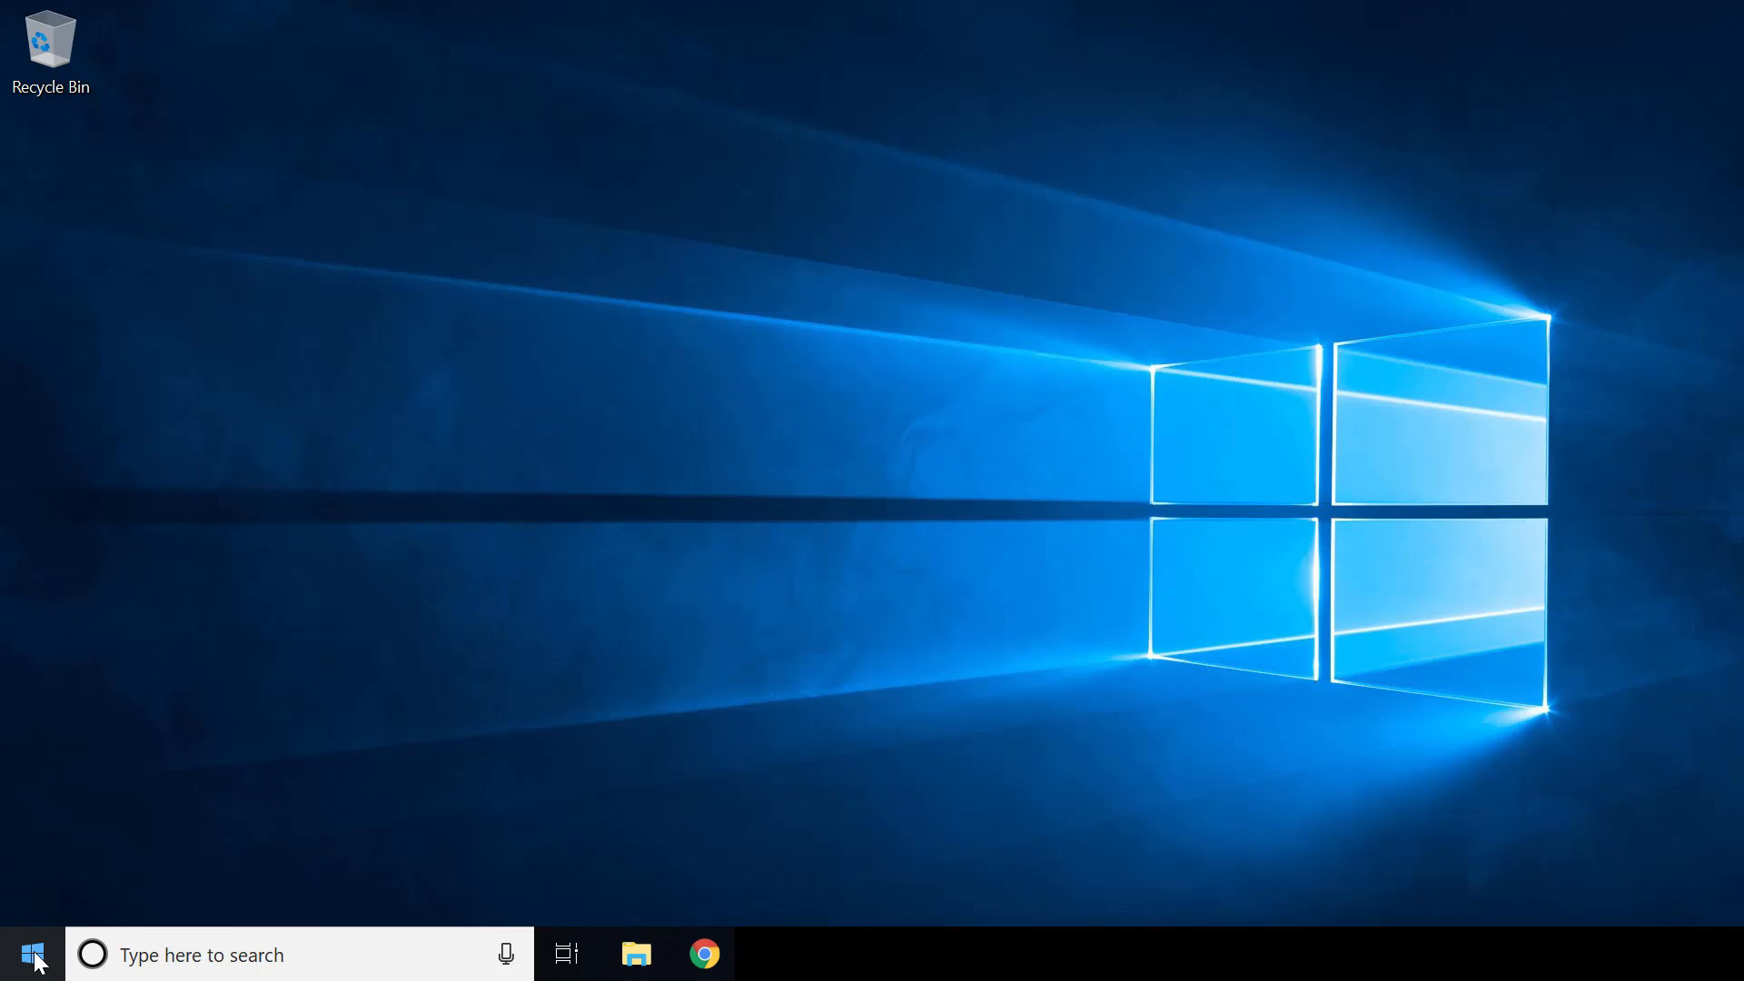
Open the Start menu from the taskbar
{"action": "left_click", "coordinate": [30, 946]}
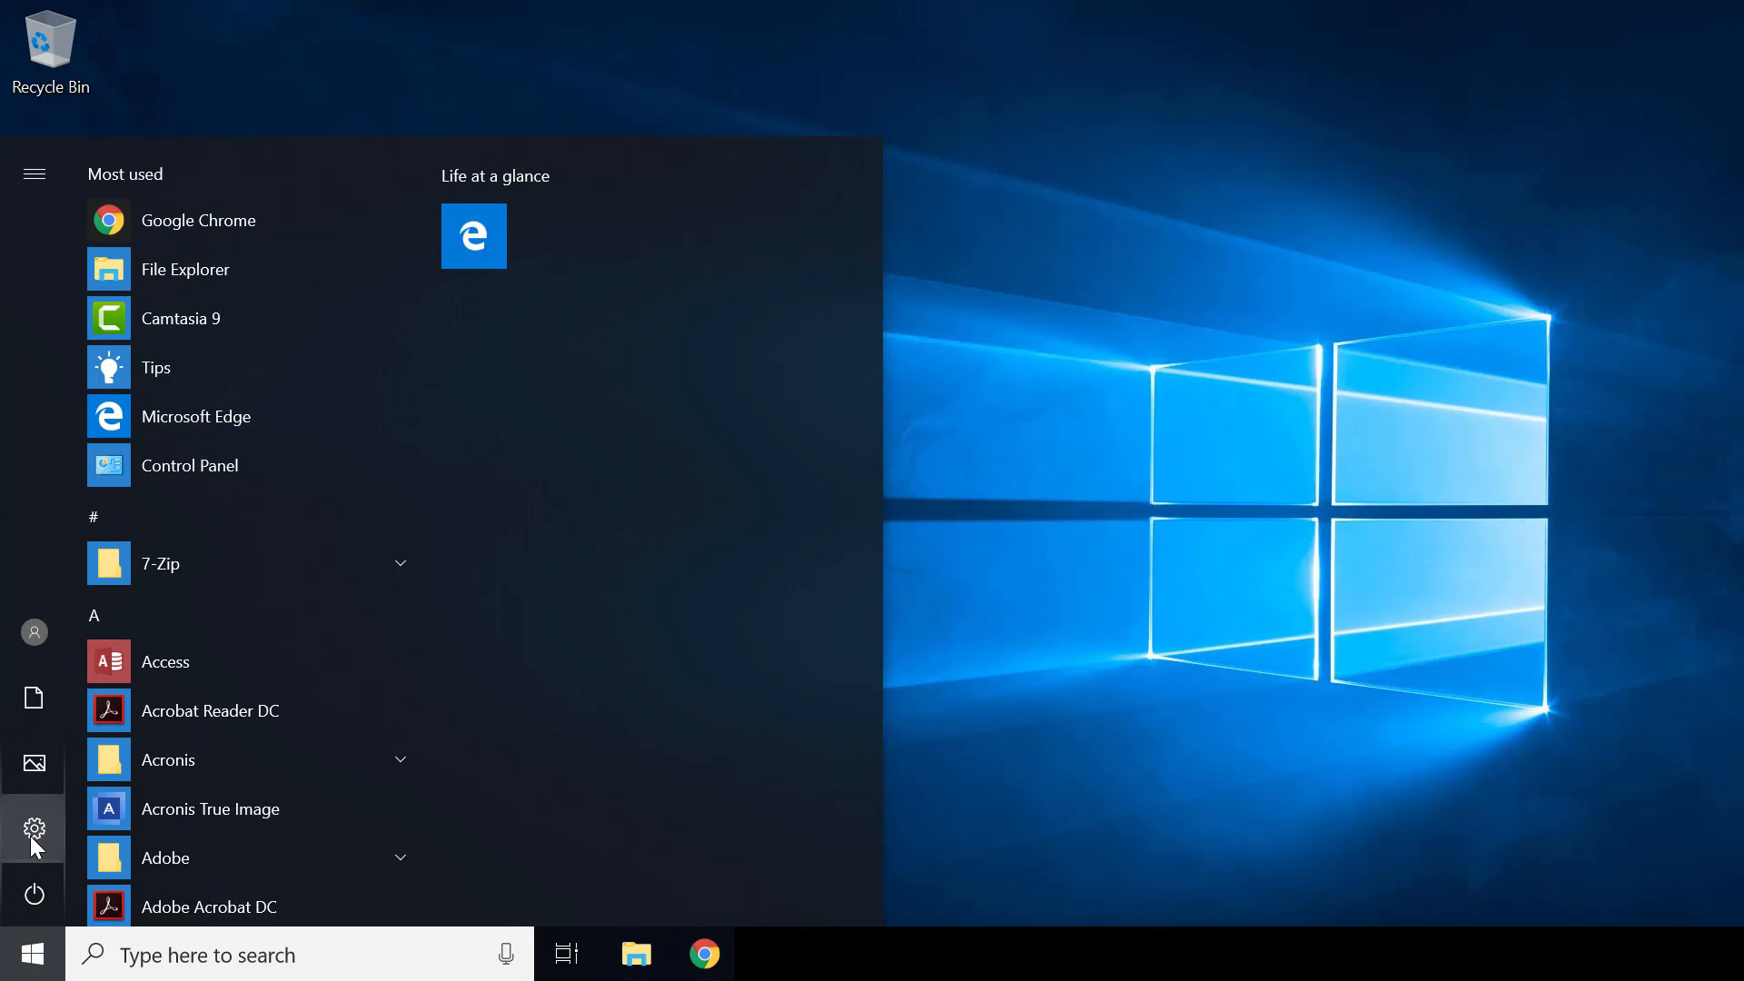
{"action": "mouse_move", "coordinate": [33, 827]}
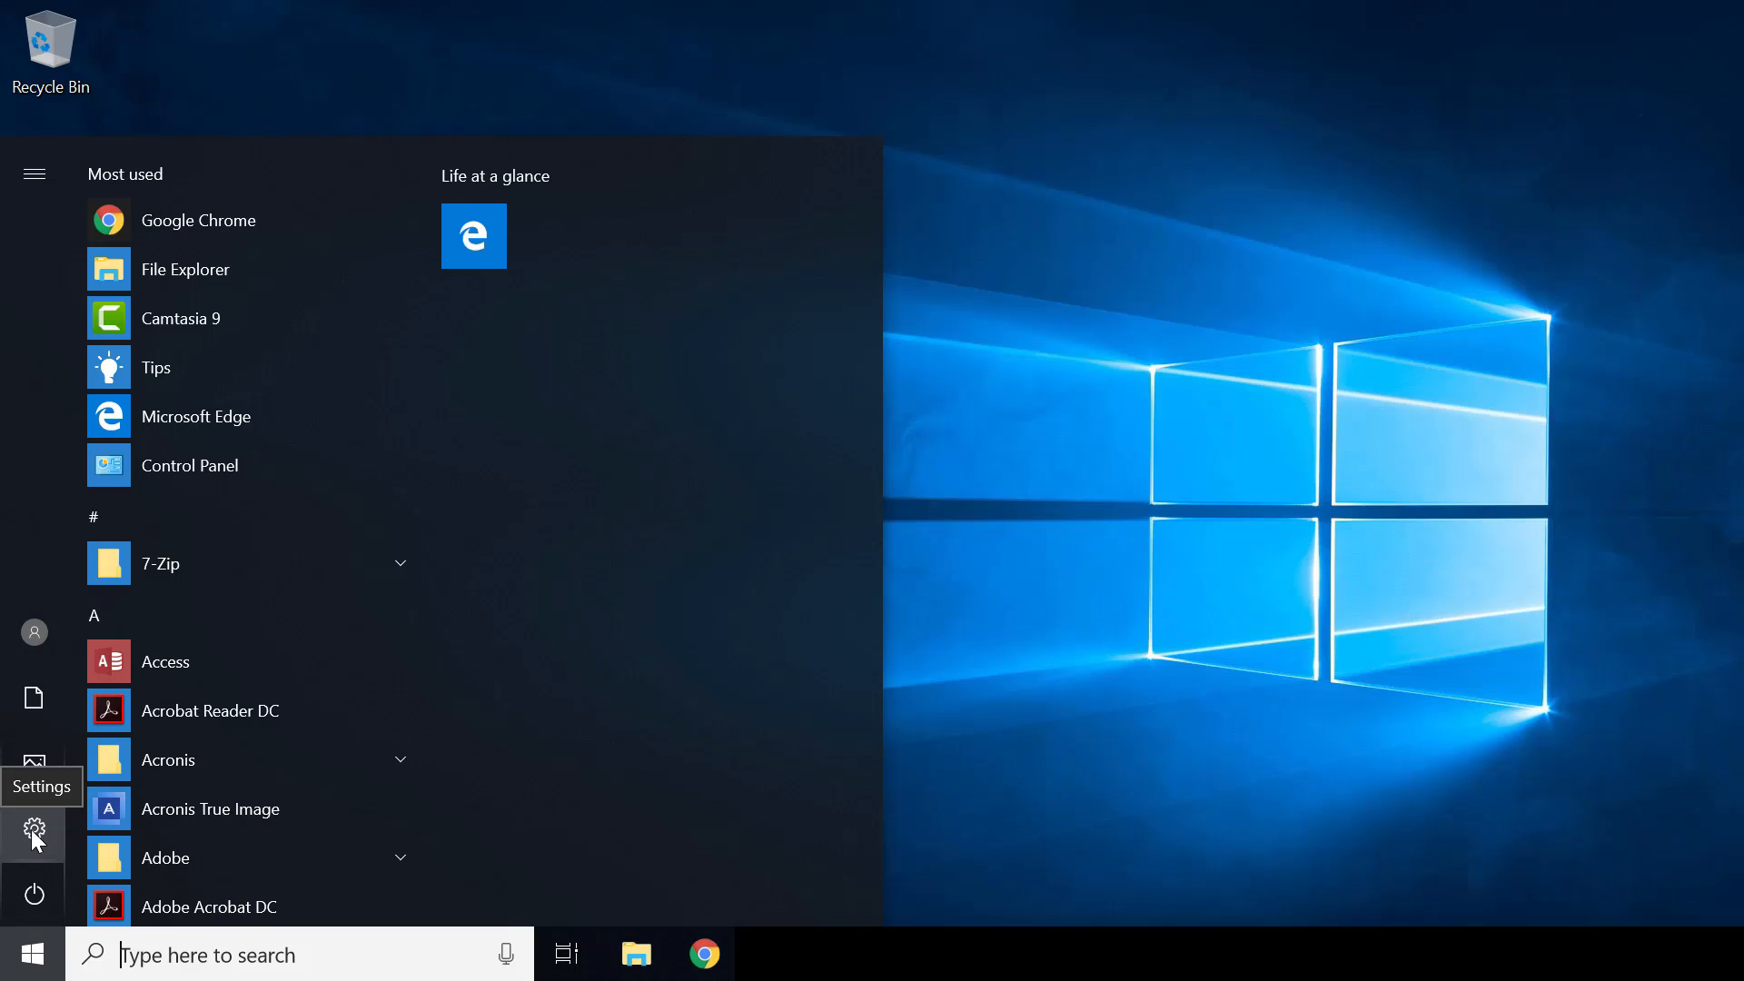
Go to Settings > Network & Internet and request the available networks
{"action": "left_click", "coordinate": [33, 847]}
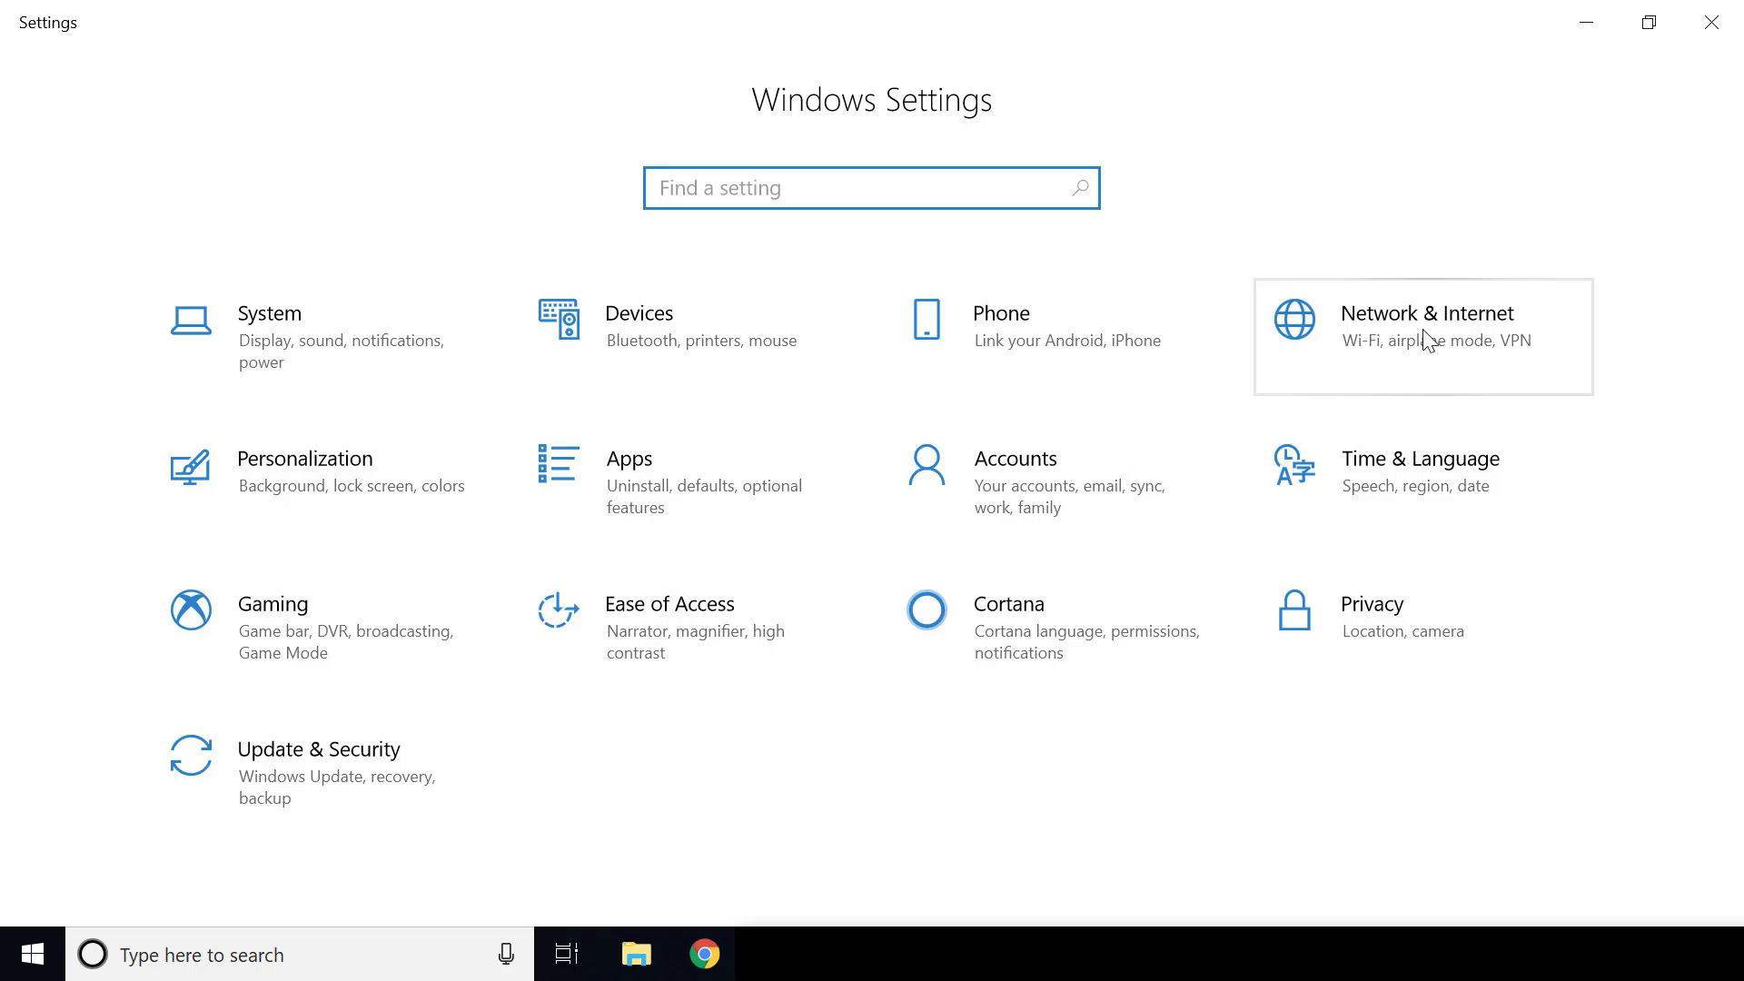
{"action": "left_click", "coordinate": [1427, 328]}
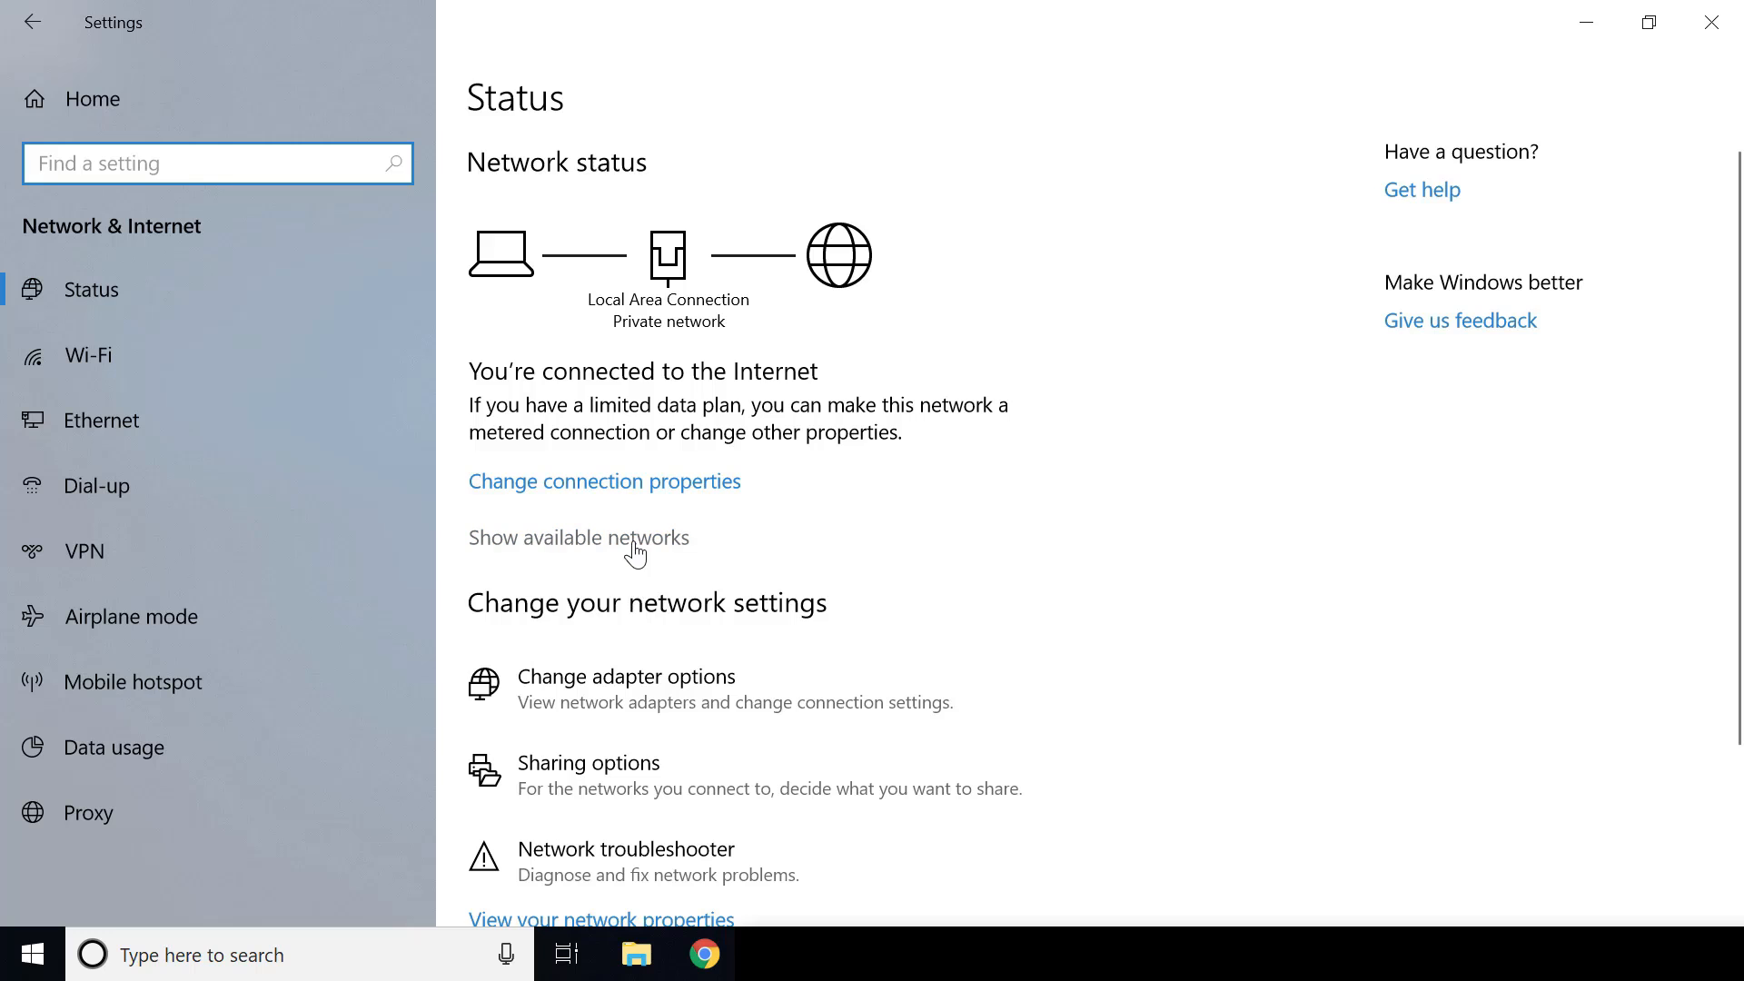
{"action": "left_click", "coordinate": [634, 541]}
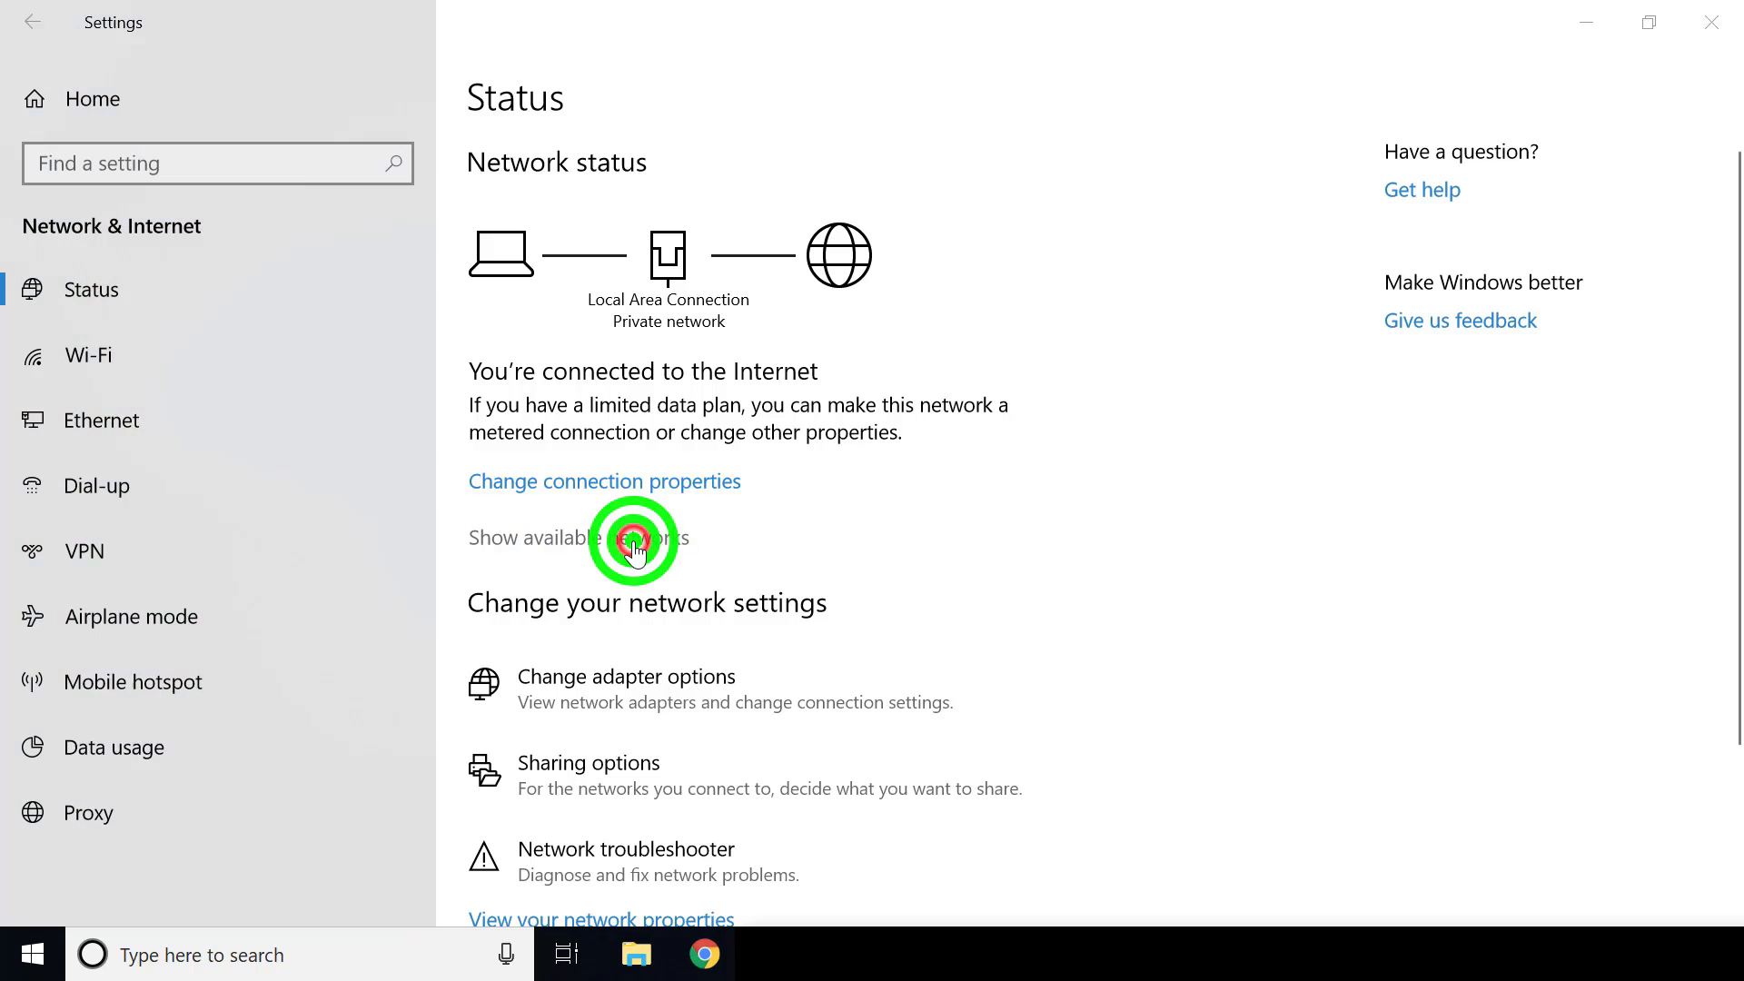
Display the nearby Wi-Fi networks flyout listing FusionAP_e70dd3
{"action": "left_click", "coordinate": [578, 537]}
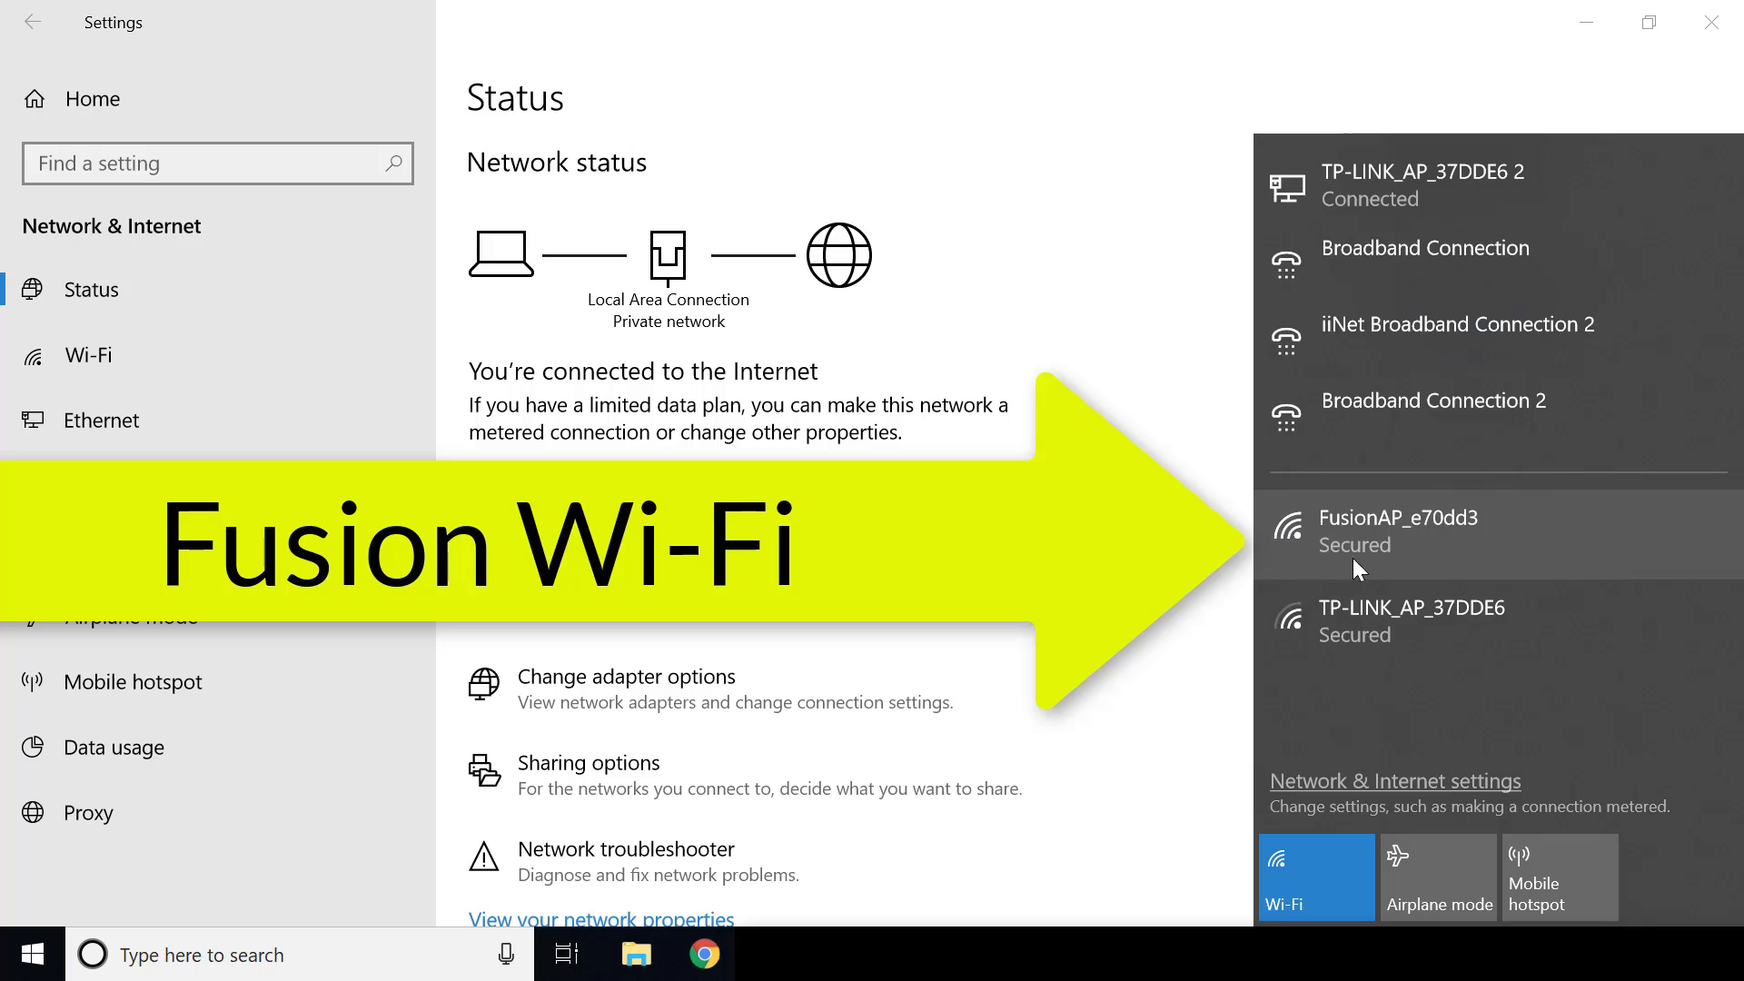
{"action": "mouse_move", "coordinate": [1351, 529]}
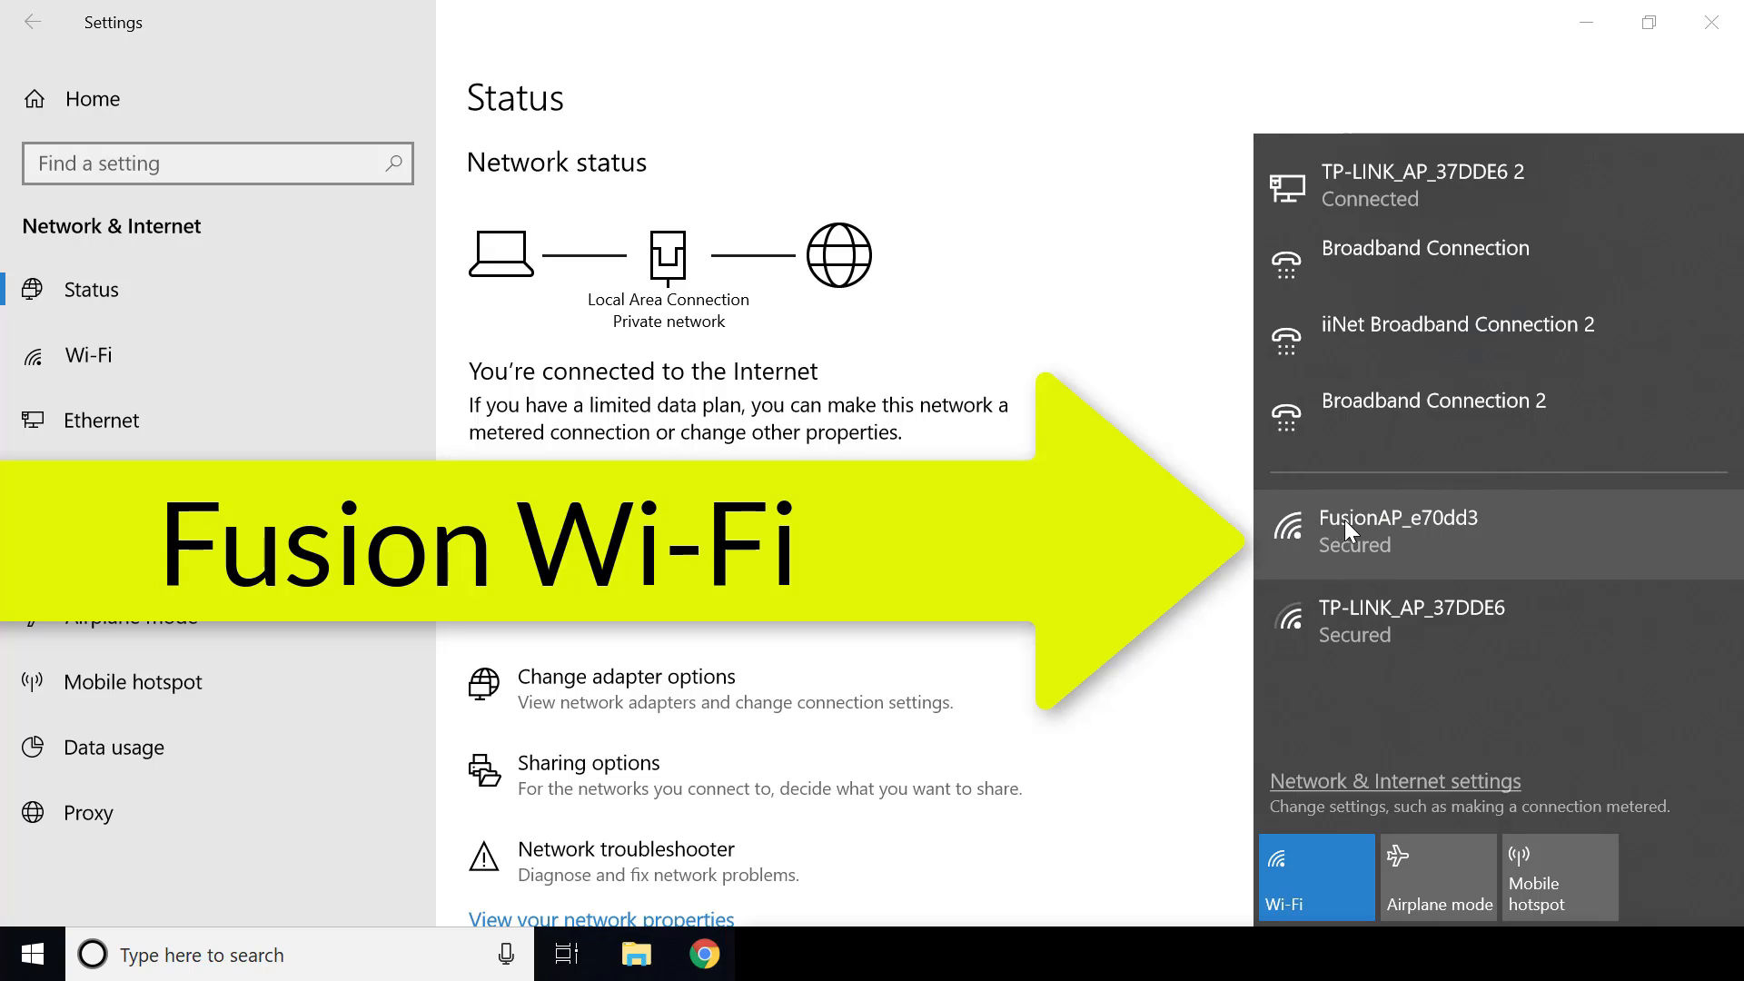
{"action": "mouse_move", "coordinate": [1478, 533]}
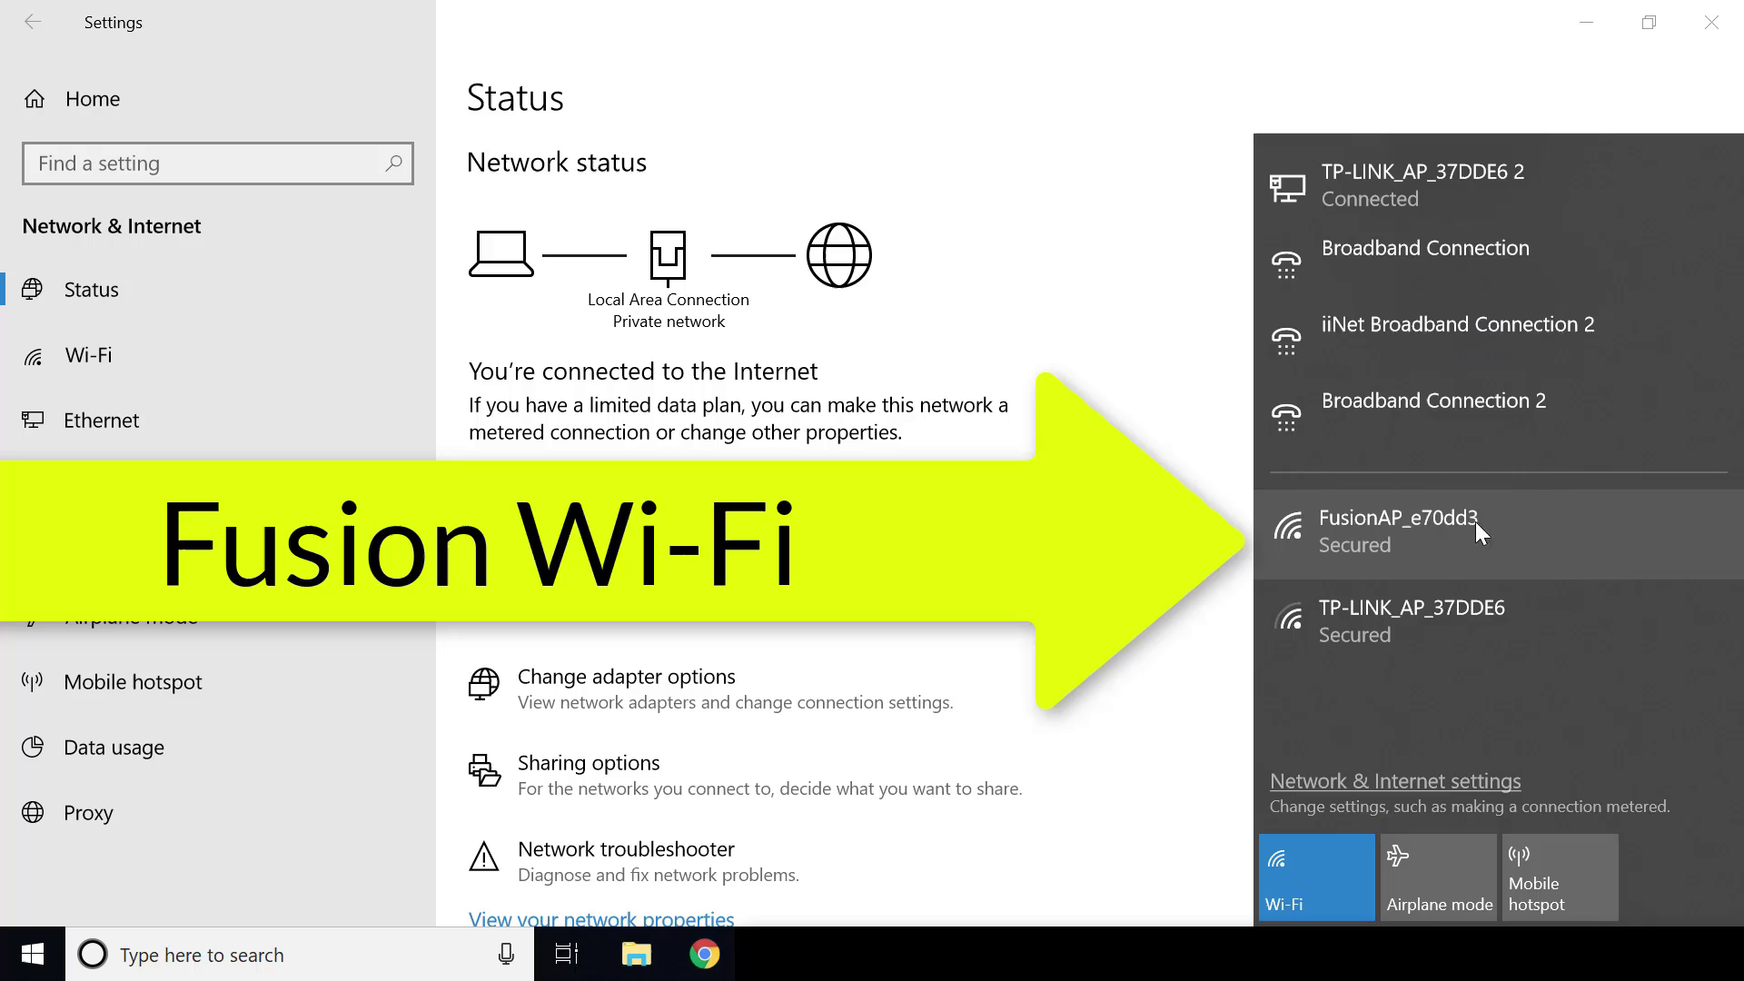
{"action": "mouse_move", "coordinate": [1361, 536]}
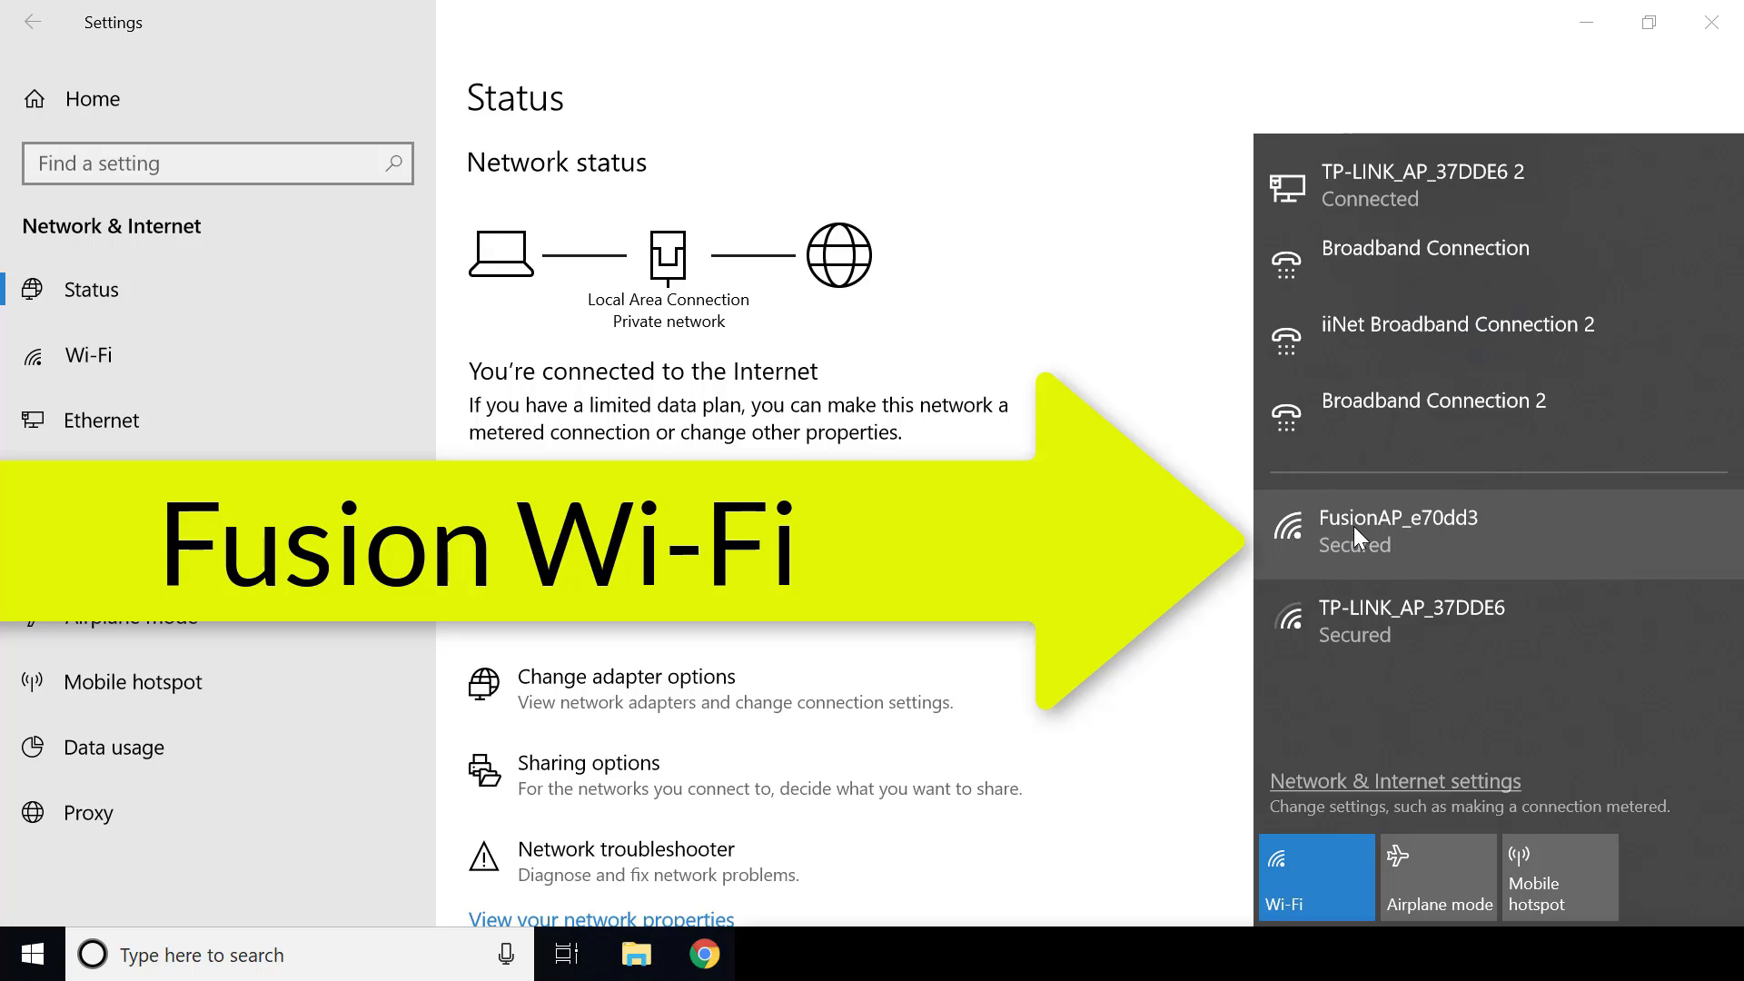
Select FusionAP_e70dd3 and connect to it
{"action": "left_click", "coordinate": [1356, 533]}
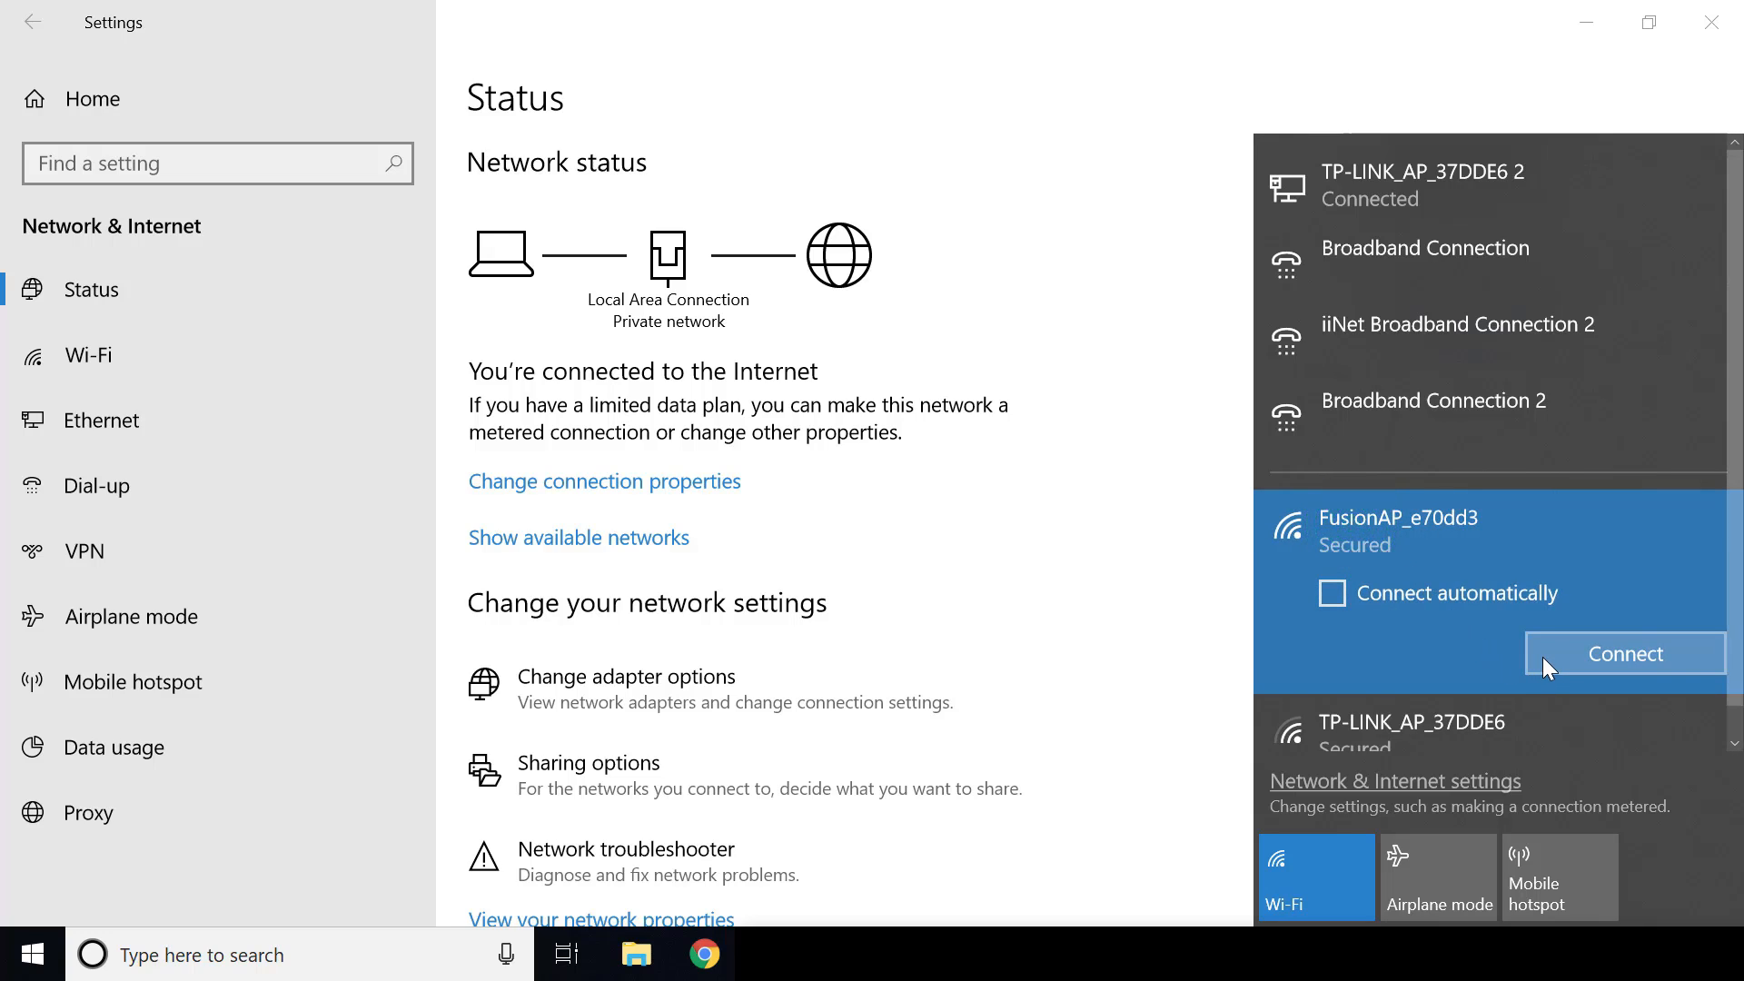
{"action": "mouse_move", "coordinate": [1562, 657]}
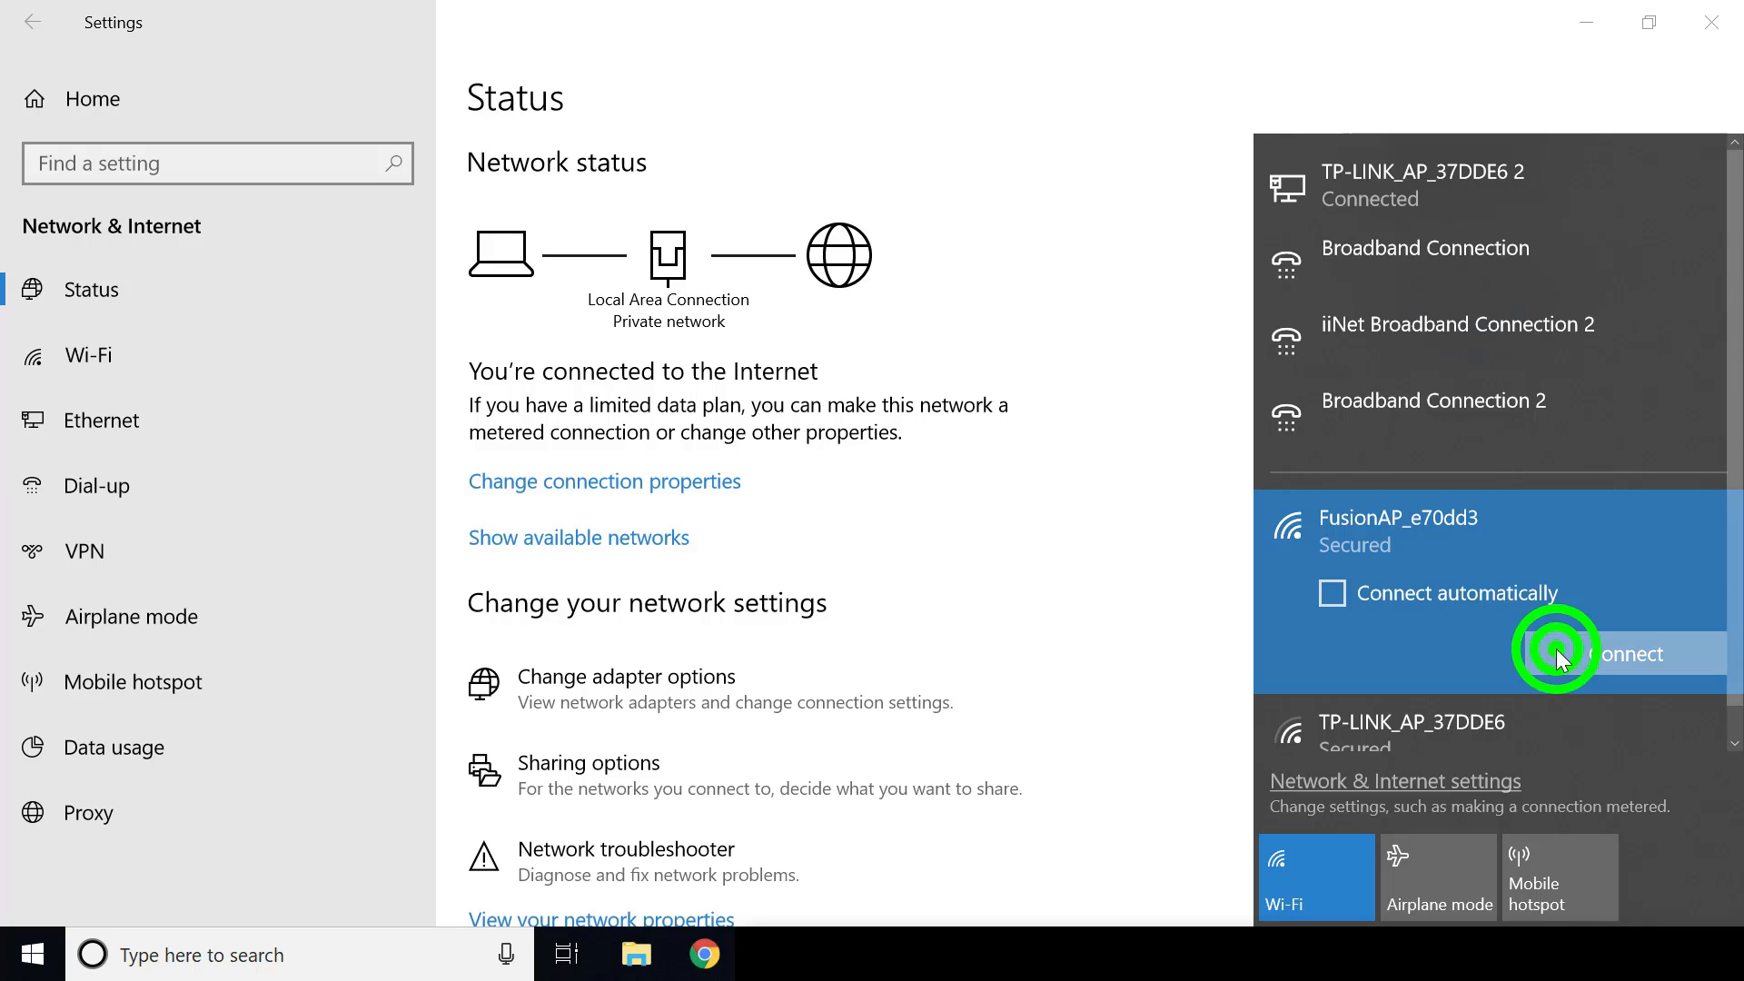
{"action": "left_click", "coordinate": [1626, 654]}
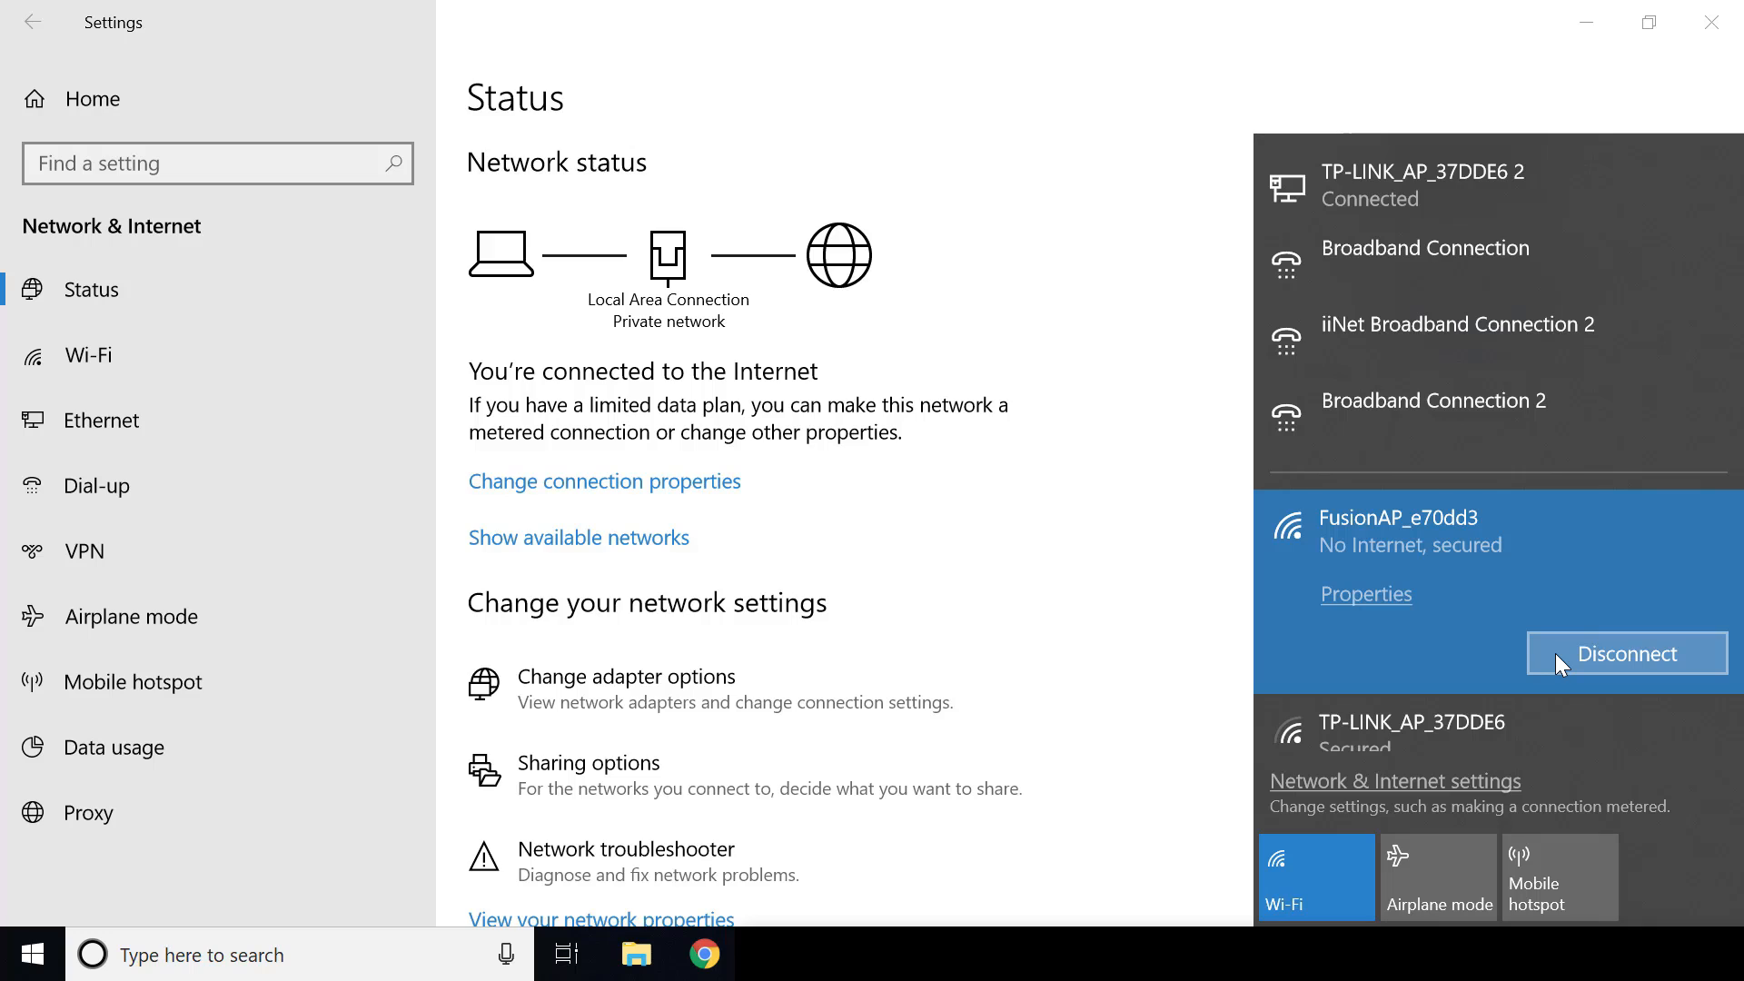
{"action": "mouse_move", "coordinate": [1148, 519]}
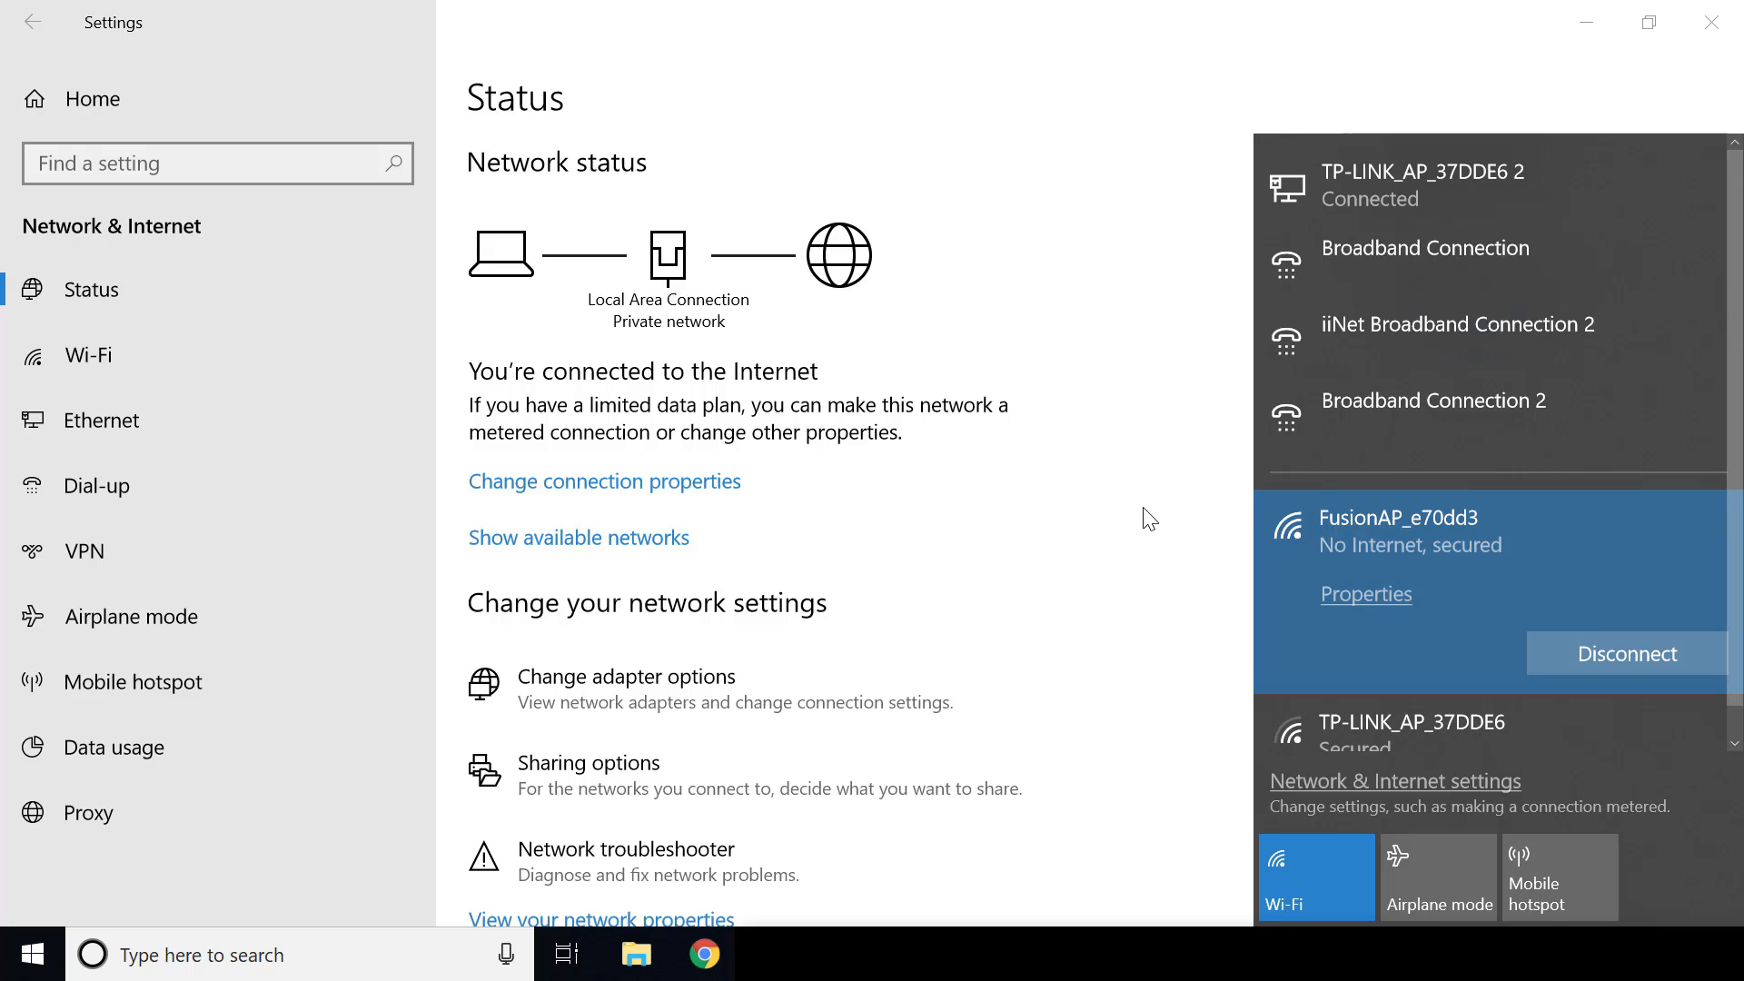
{"action": "mouse_move", "coordinate": [1712, 22]}
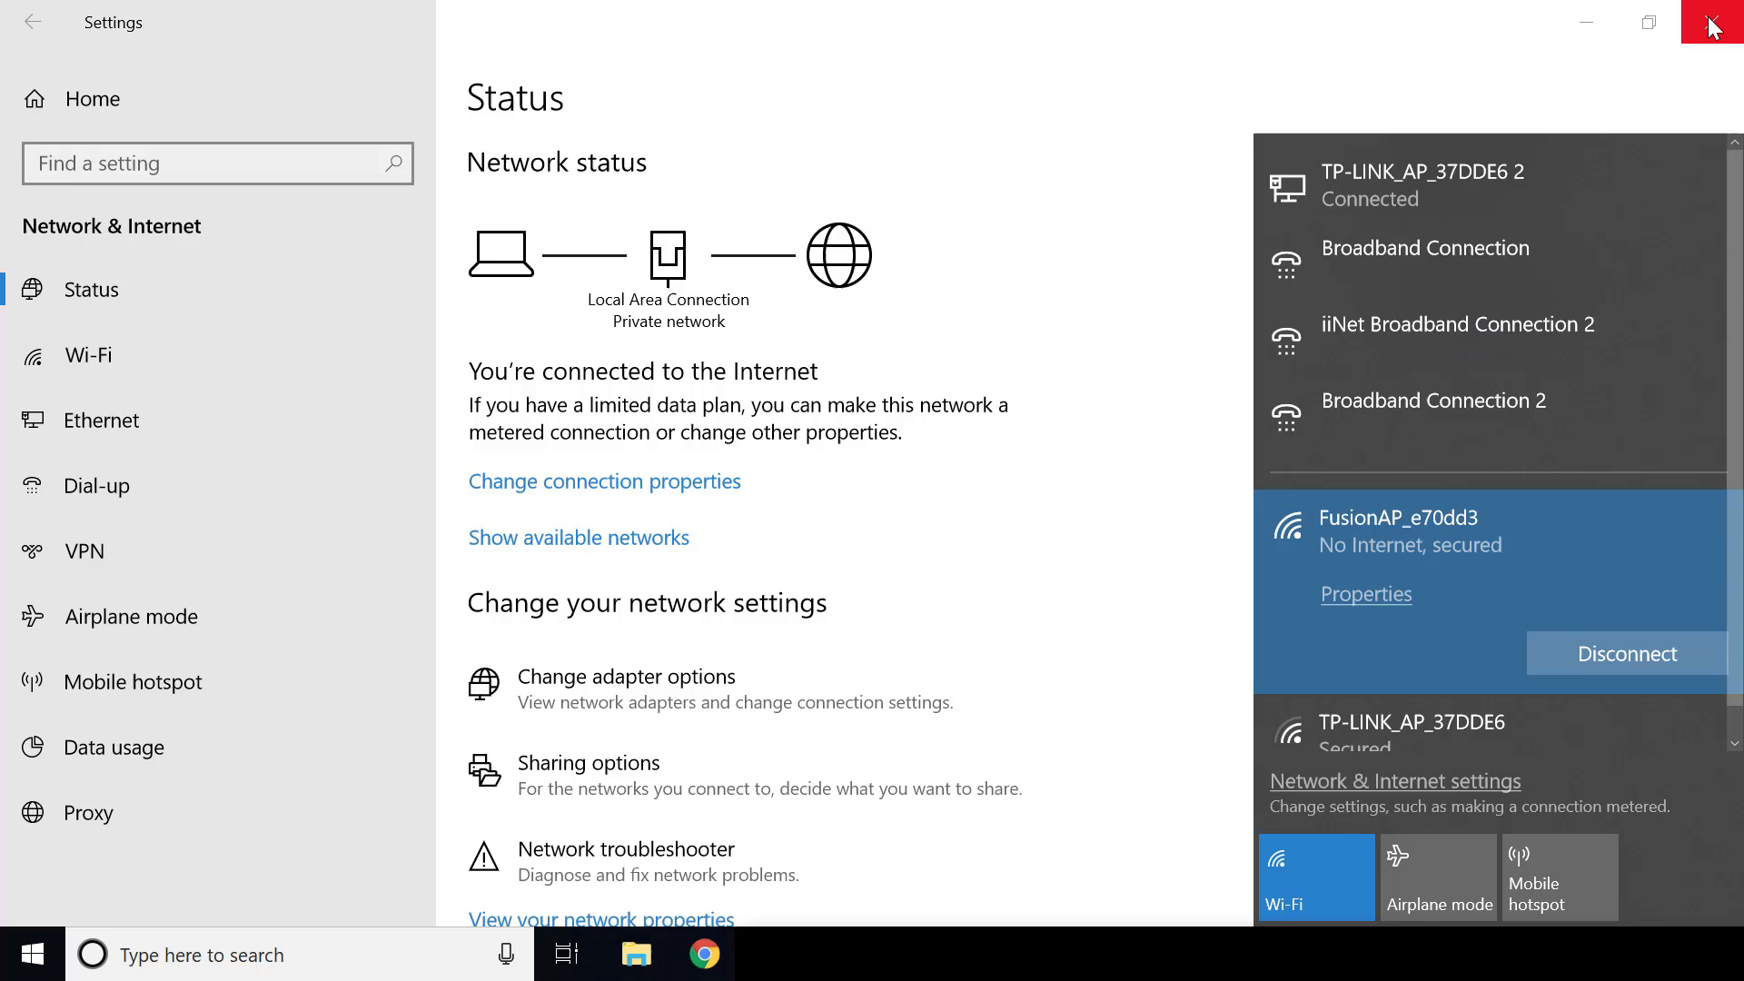
Close Settings and launch Google Chrome from its desktop shortcut
{"action": "left_click", "coordinate": [1711, 22]}
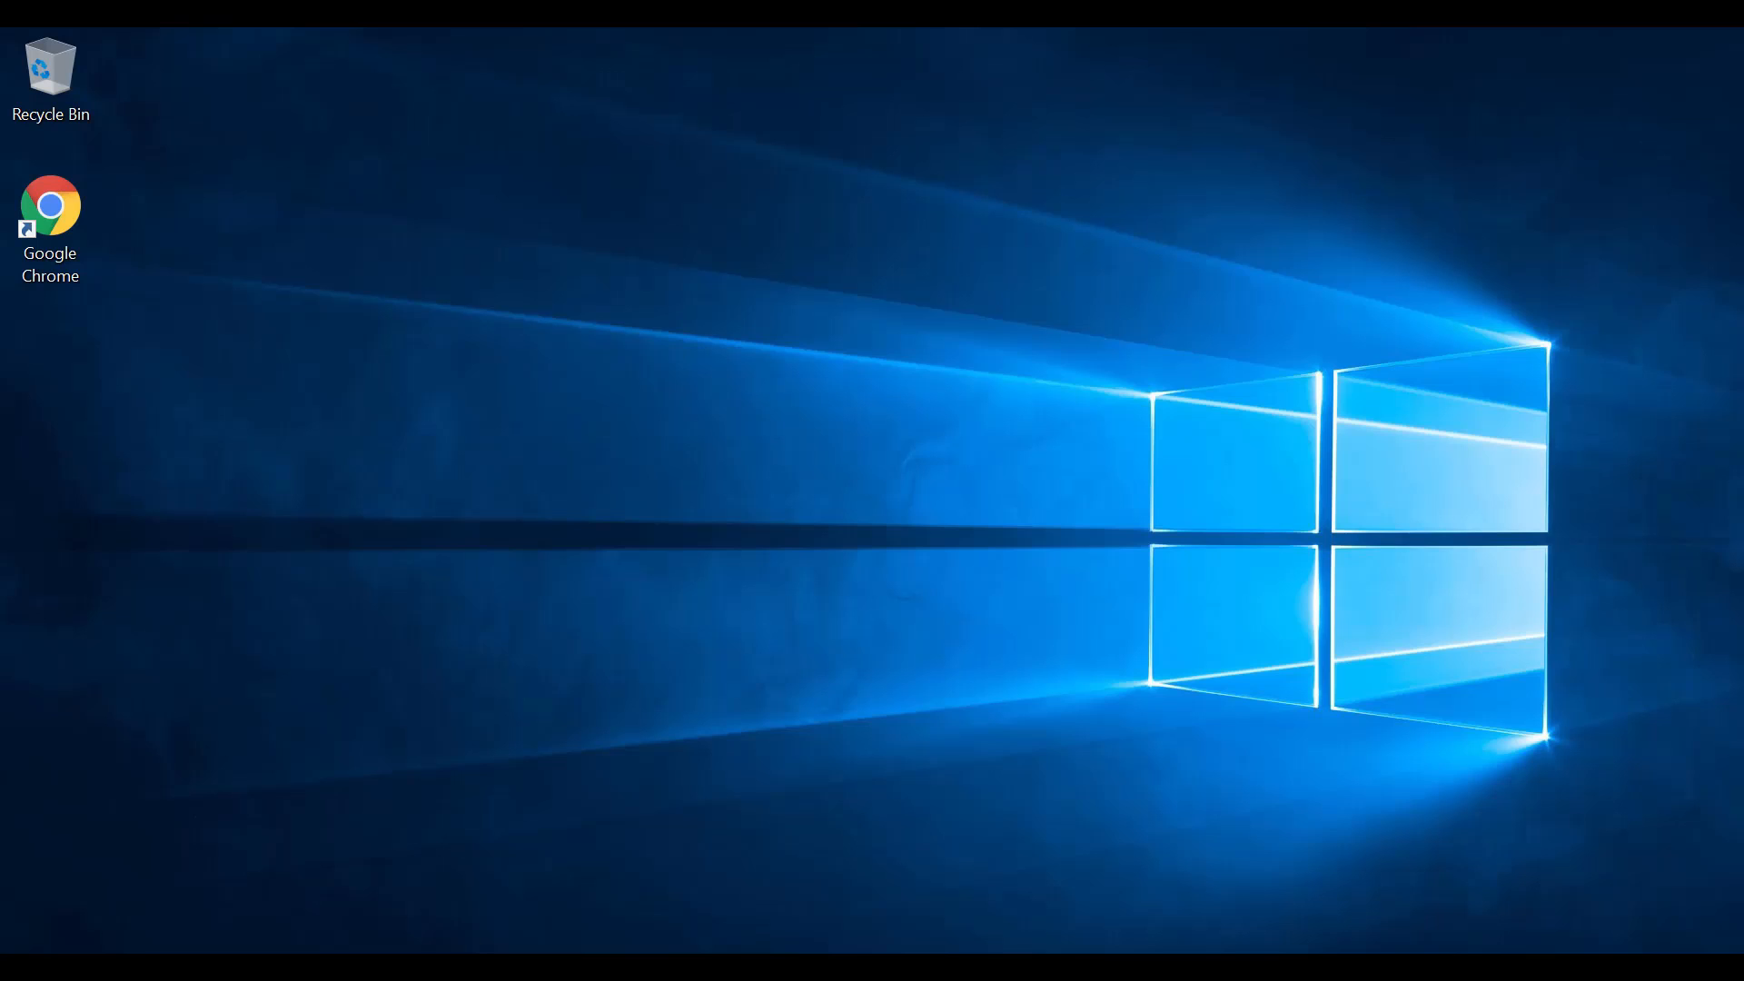
{"action": "left_click", "coordinate": [537, 478]}
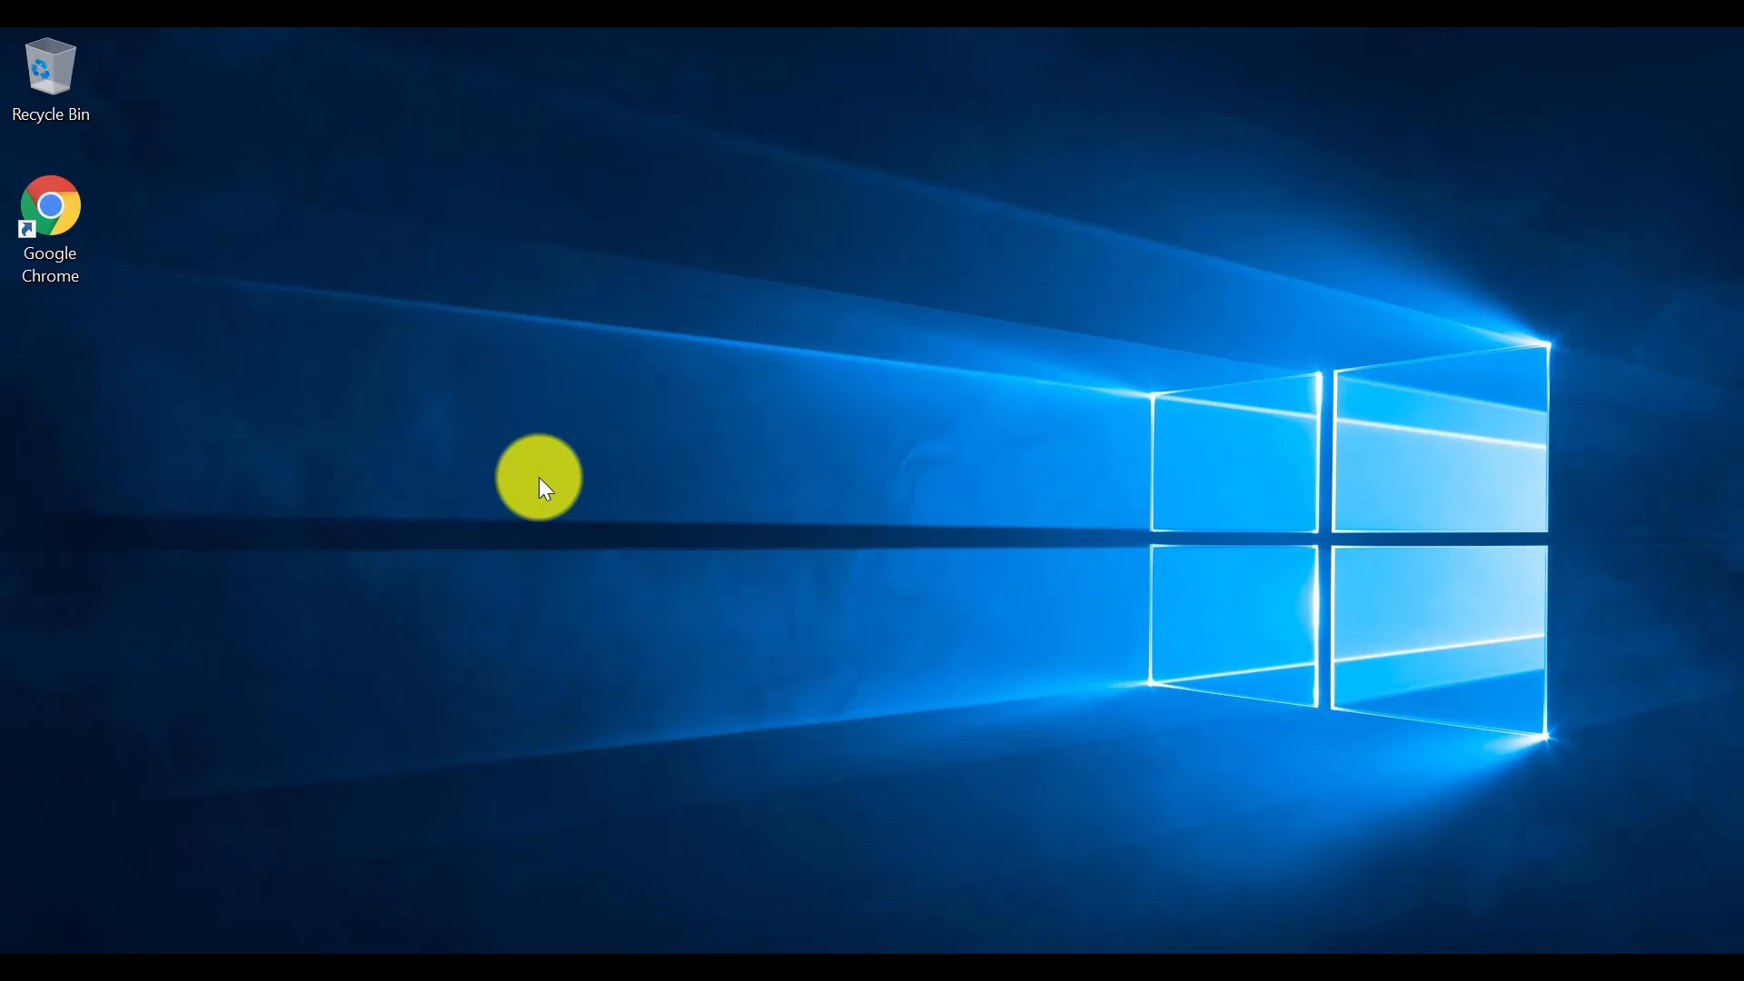
{"action": "mouse_move", "coordinate": [514, 477]}
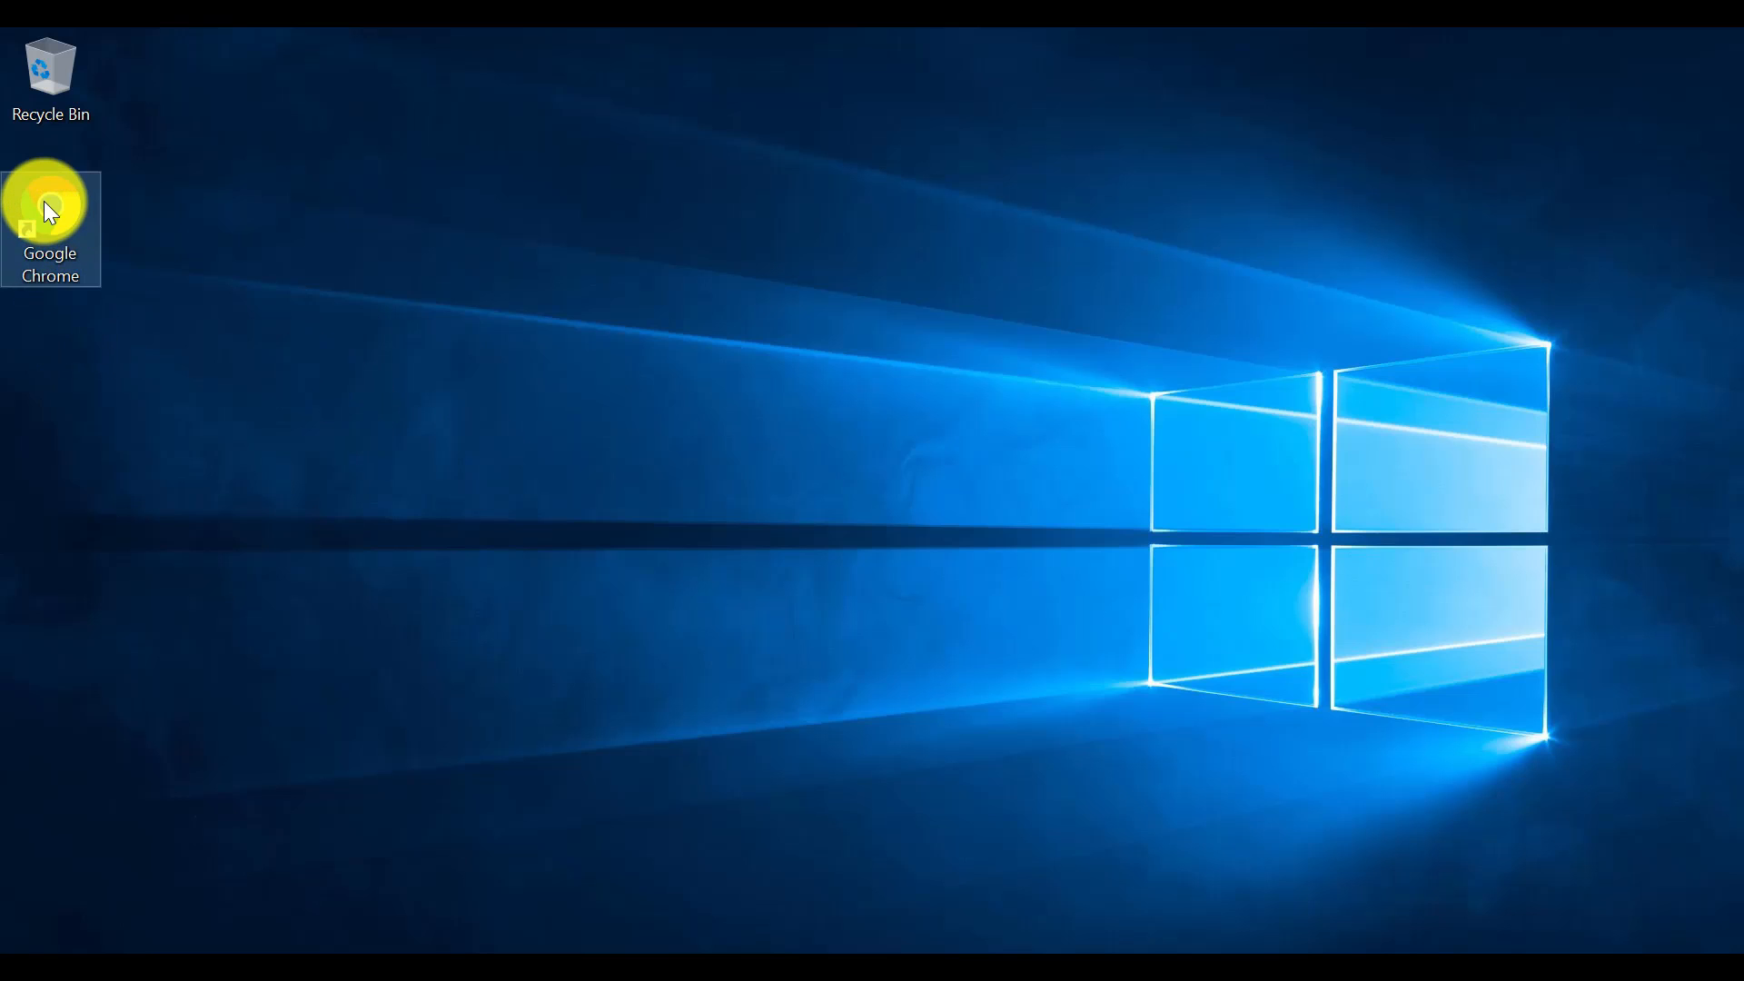
{"action": "double_click", "coordinate": [50, 201]}
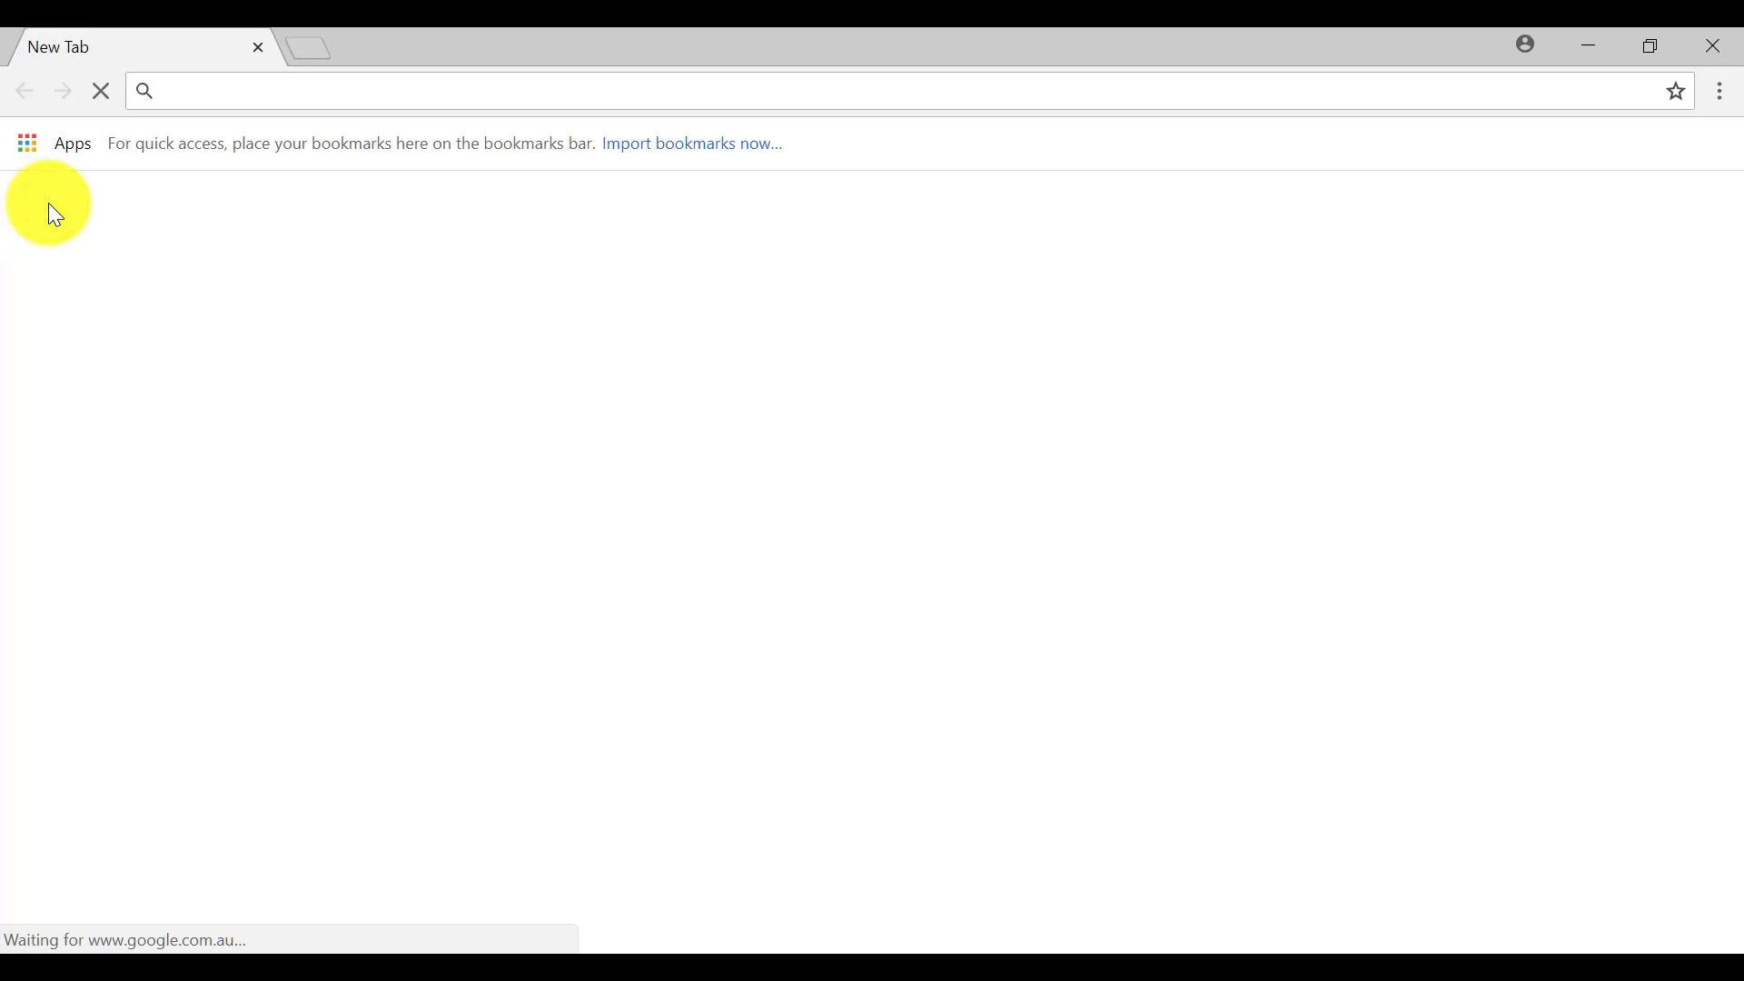